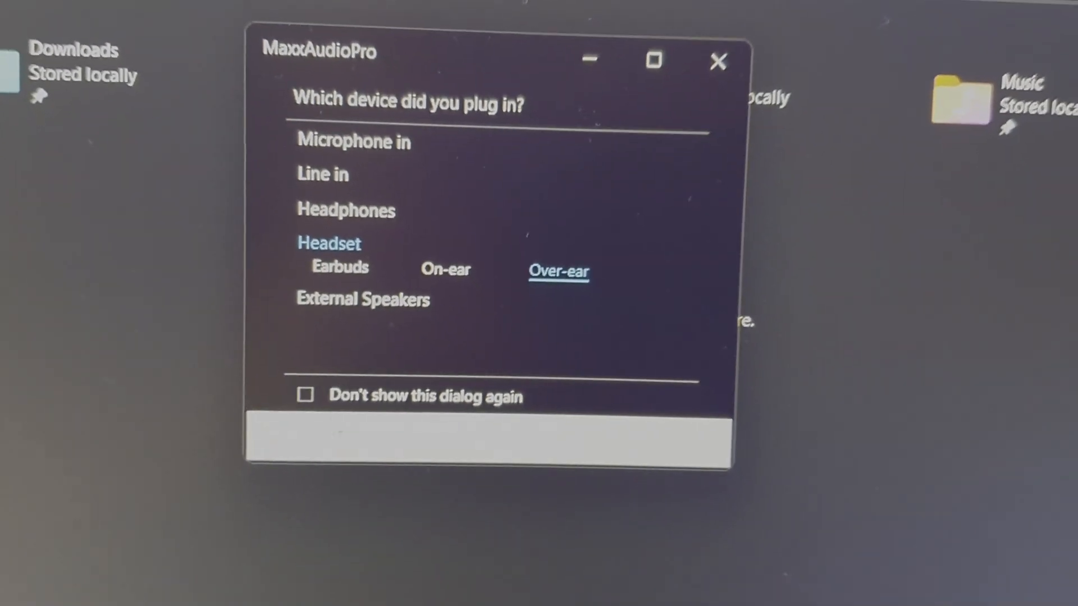
# Declare the plugged-in device a Headset with the Over-ear option.
pyautogui.click(558, 272)
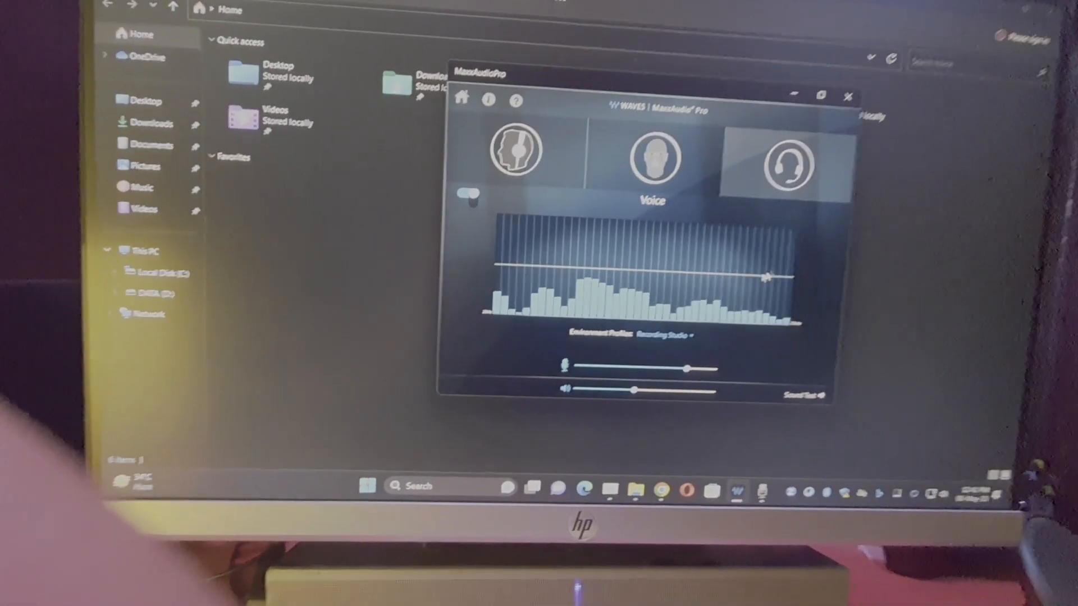
# List the Environment Profiles choices: Loud and clear, Private call, Recording Studio.
pyautogui.click(663, 335)
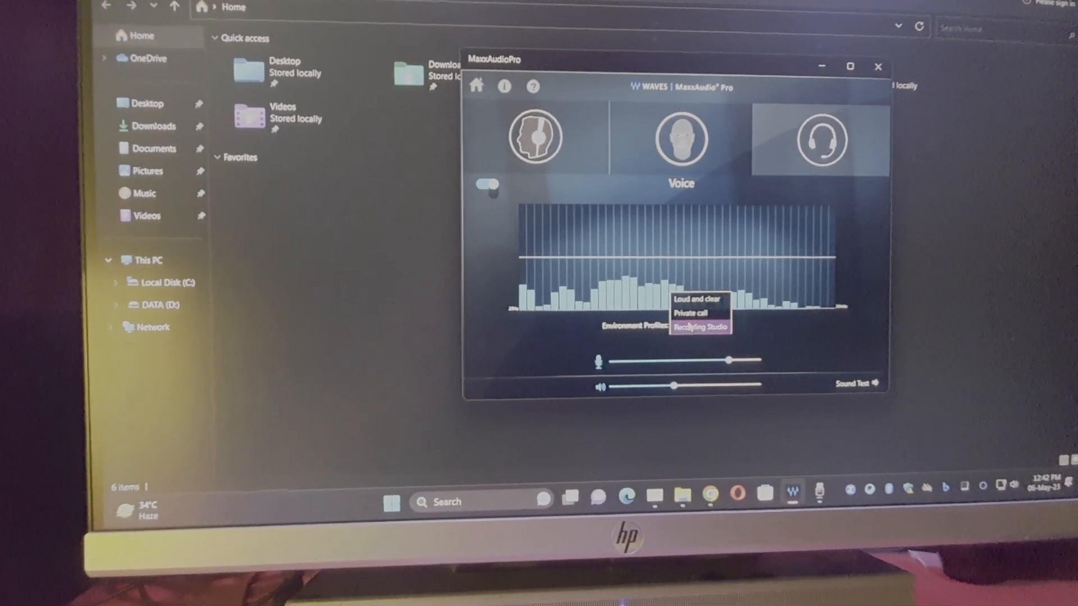
# Choose the Recording Studio profile, check Playback for the headset, and return to Voice levels.
pyautogui.click(719, 326)
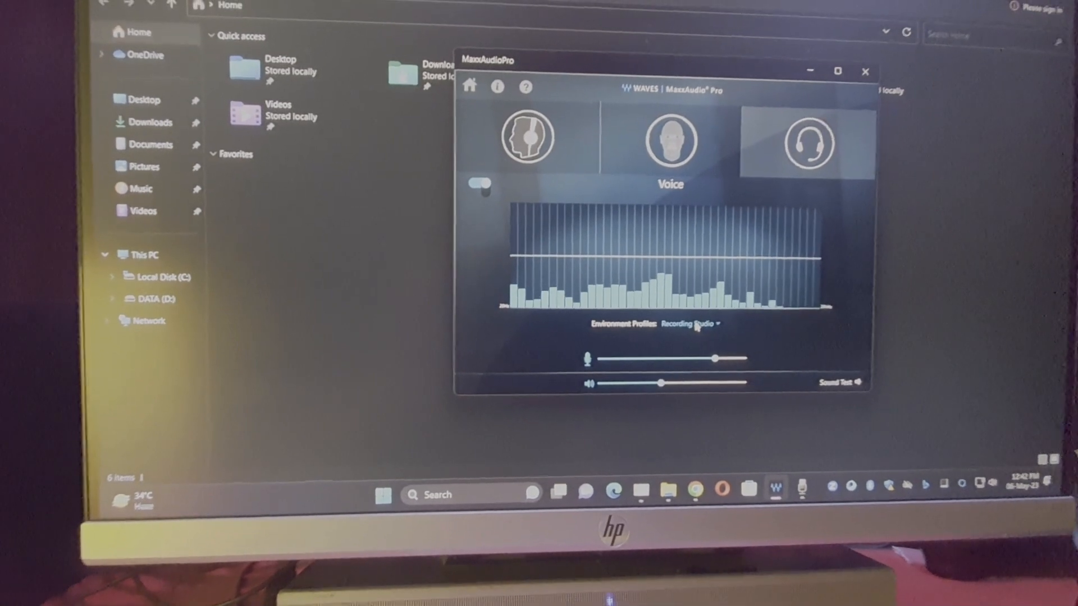
pyautogui.click(667, 137)
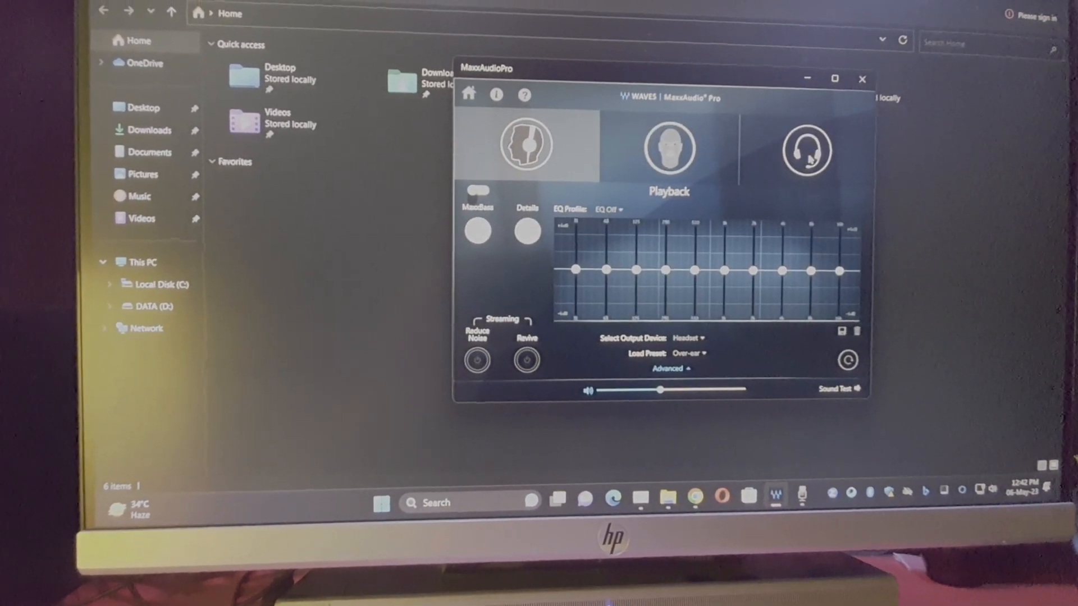
pyautogui.click(666, 148)
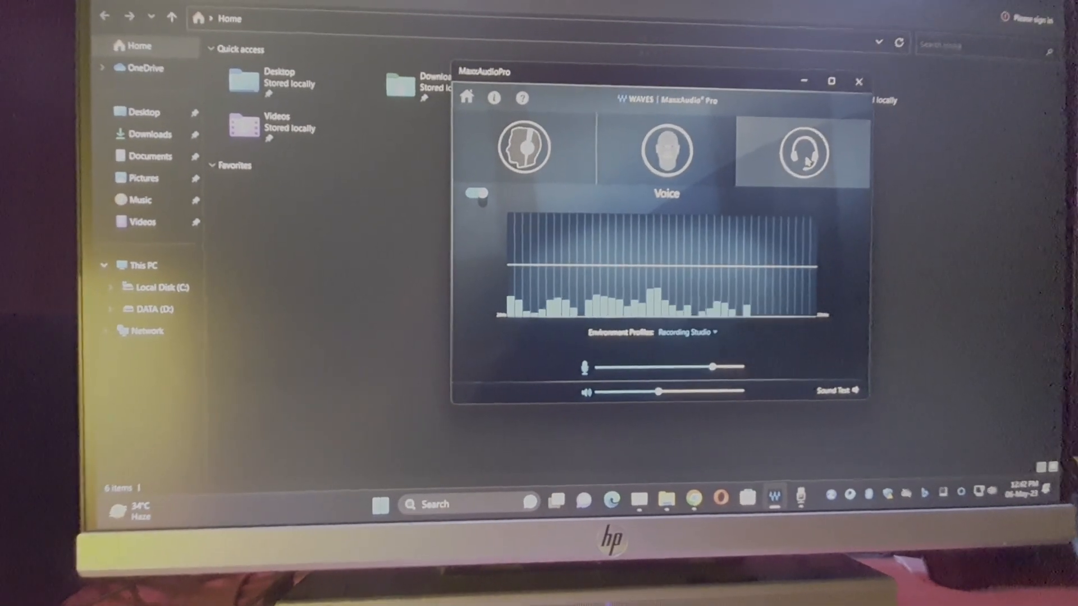